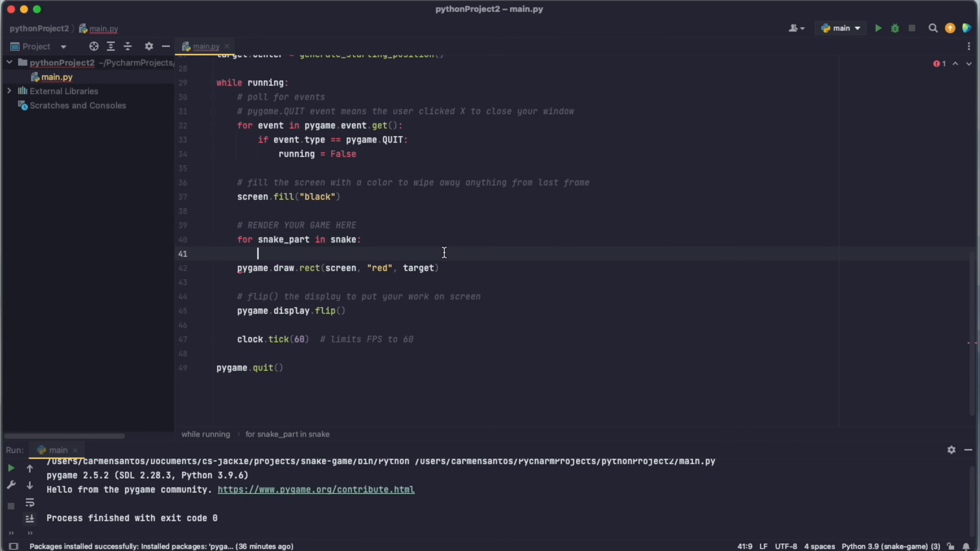
Draw each snake part as a green rectangle with pygame.draw.rect(screen, "green", snake_part).
type("pygame.draw.rect(screen, \"green\", sbnake_part)")
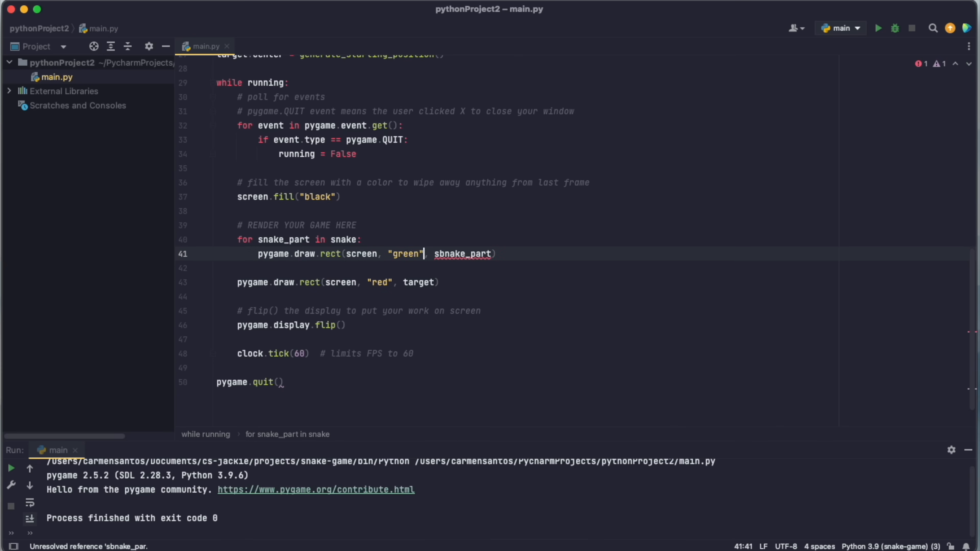
left_click(878, 27)
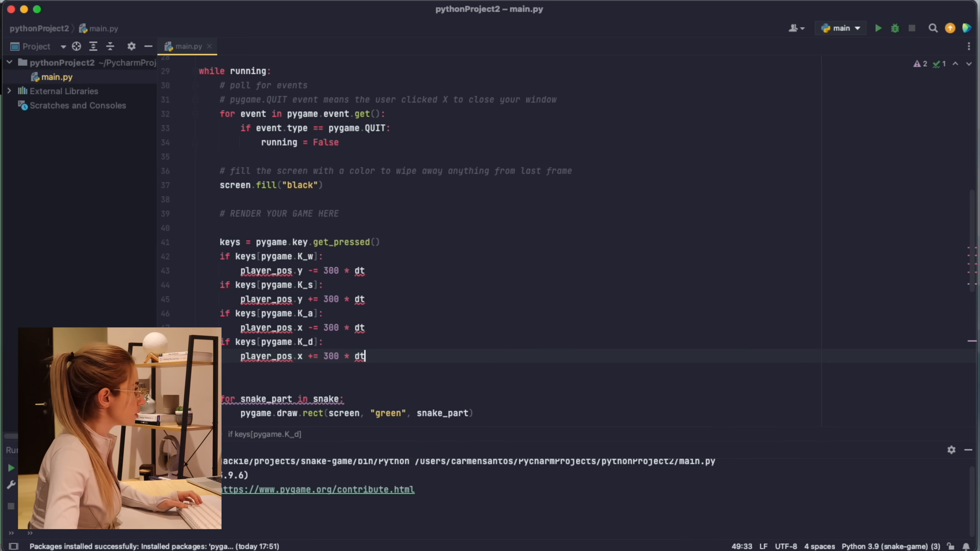
Scroll up to review the WASD key-movement block adjusting player_pos by 300 * dt.
scroll("up", 3)
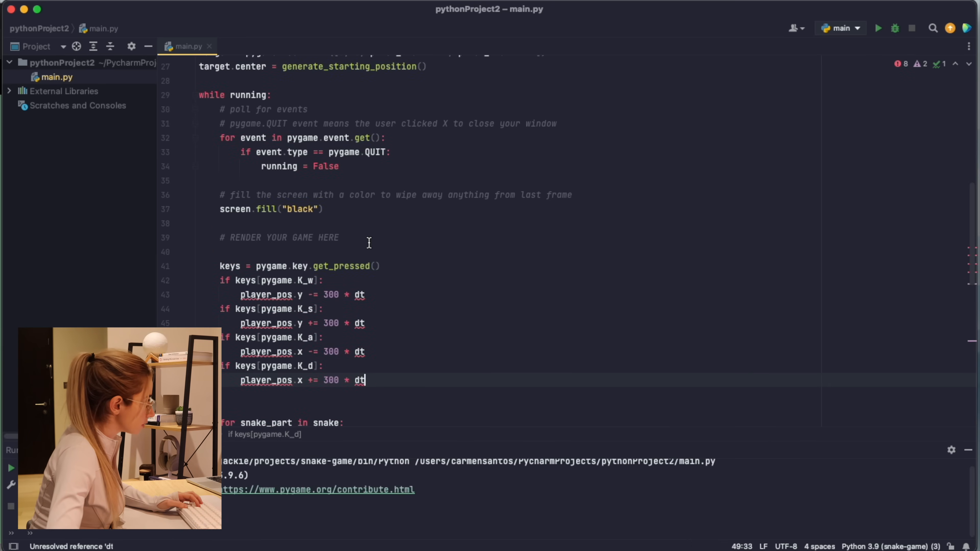